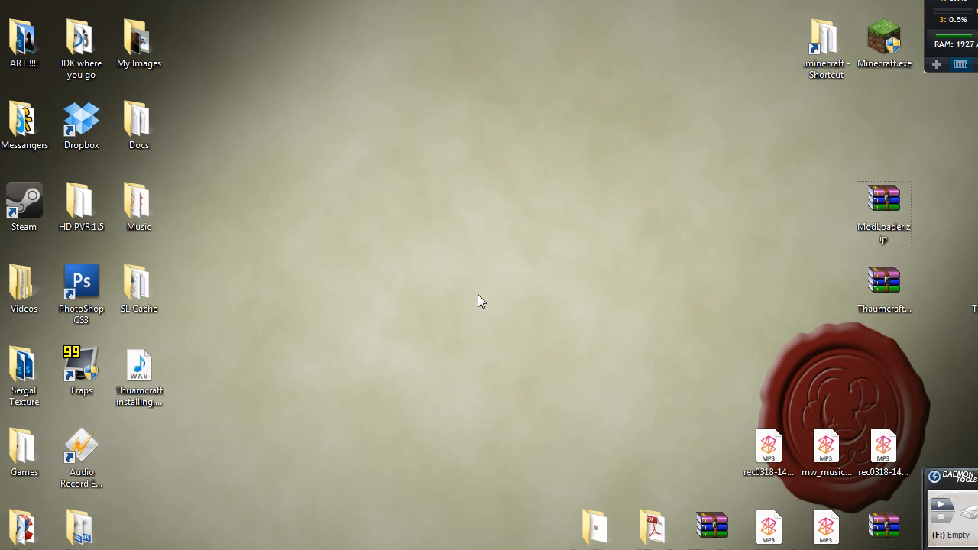
mouse_move(446, 287)
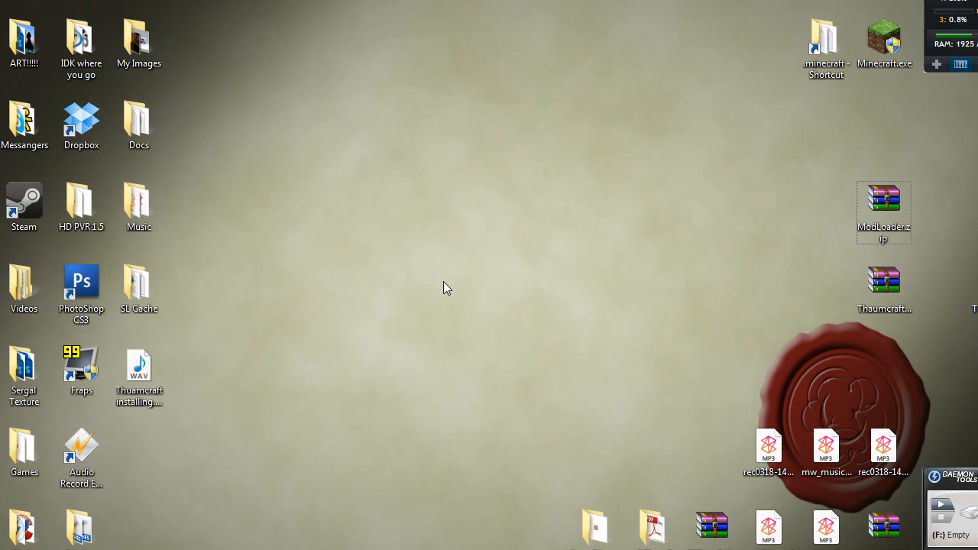
mouse_move(504, 503)
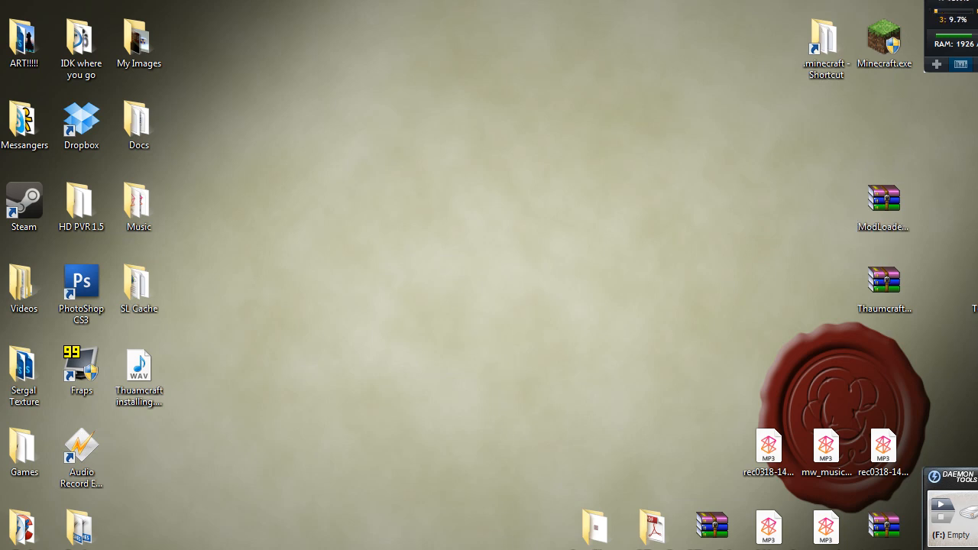
mouse_move(482, 366)
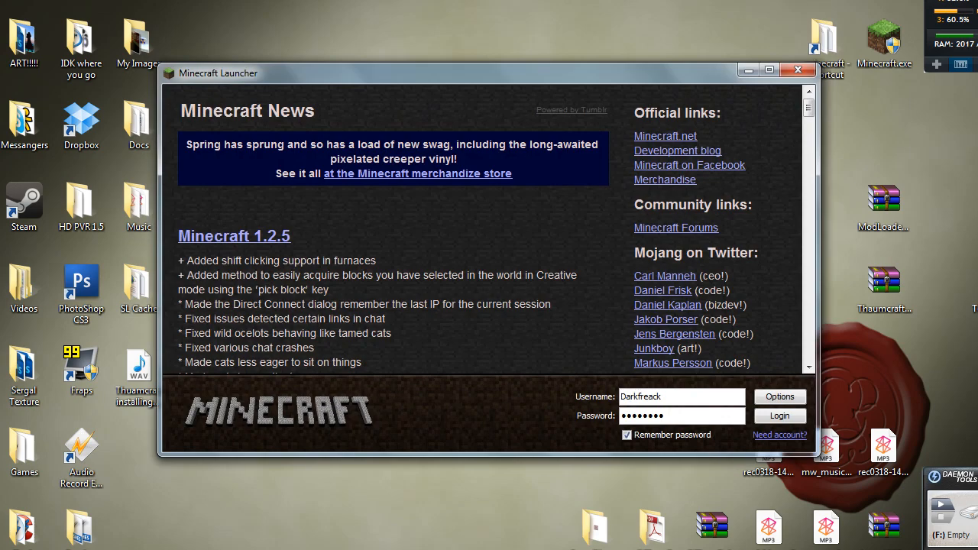
Step: Place the minecraftforge-client zip beside the ModLoader and Thaumcraft zips on the desktop
left_click(779, 415)
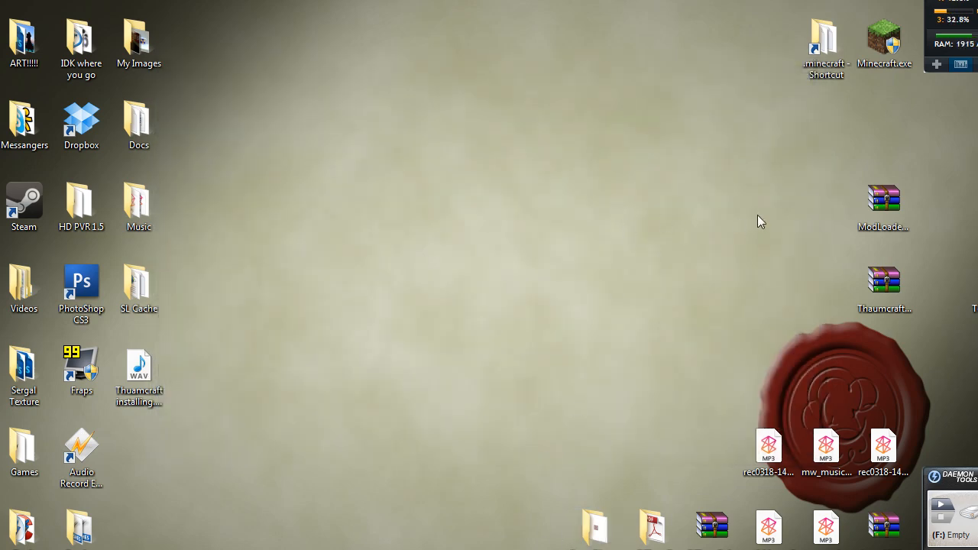
left_click_drag(883, 206, 712, 212)
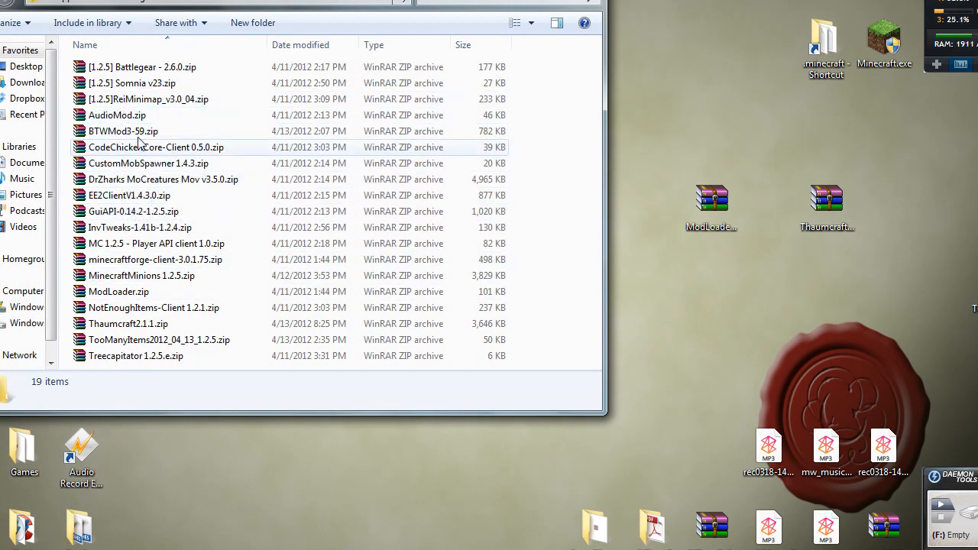
mouse_move(140, 275)
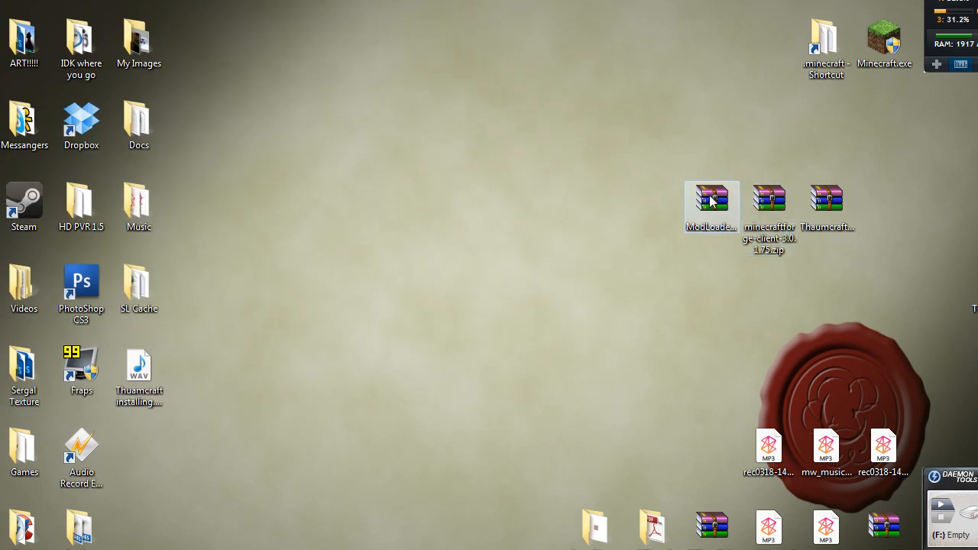
left_click(825, 199)
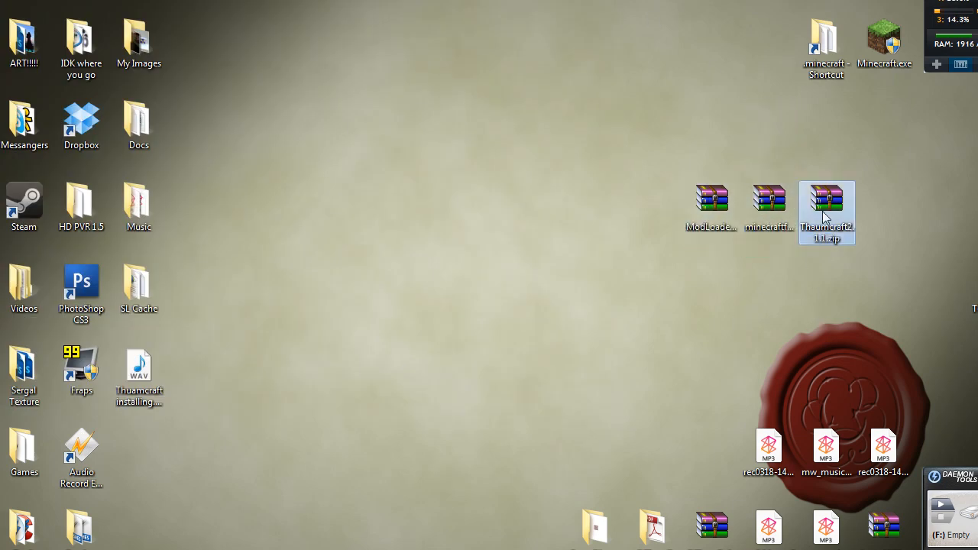
mouse_move(503, 211)
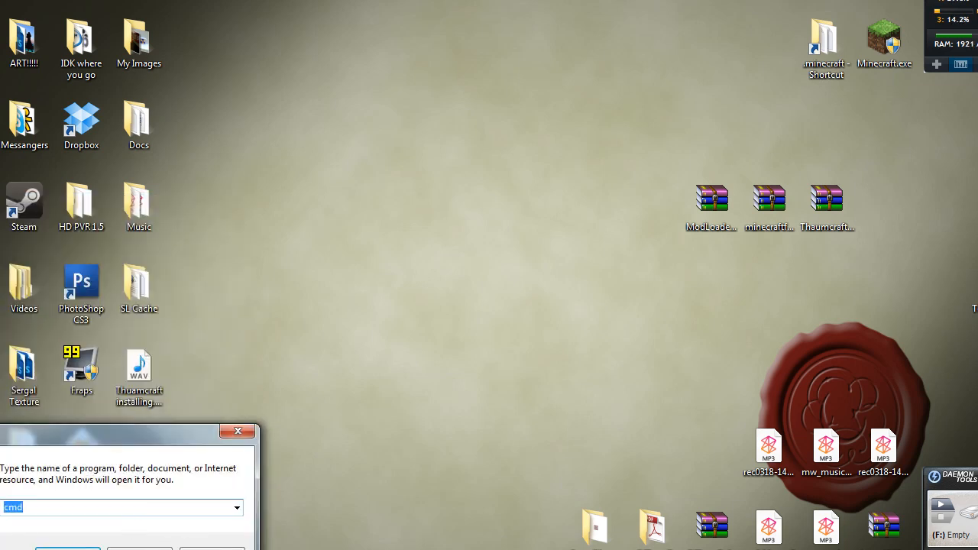
Step: Go to %appdata%, then into .minecraft and its bin folder containing minecraft.jar
type("%")
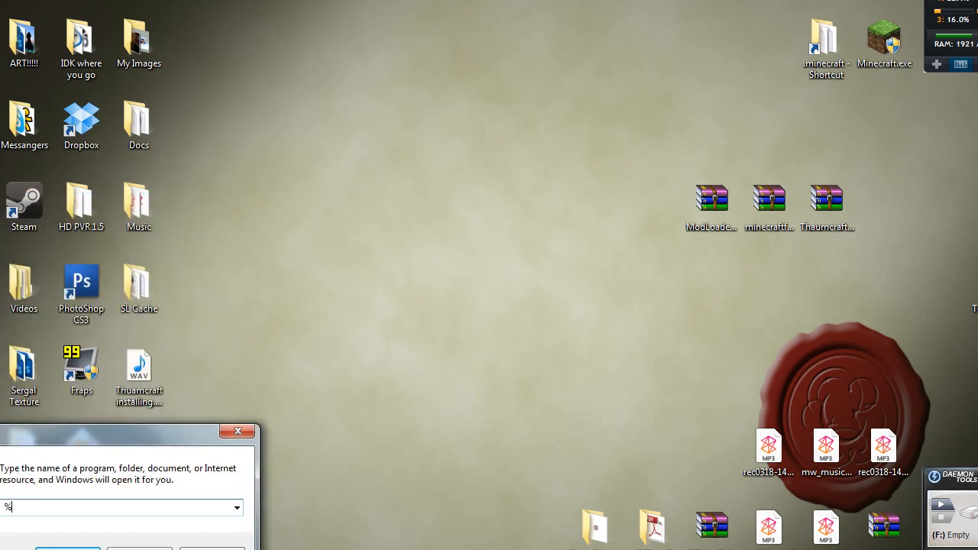
type("appdata")
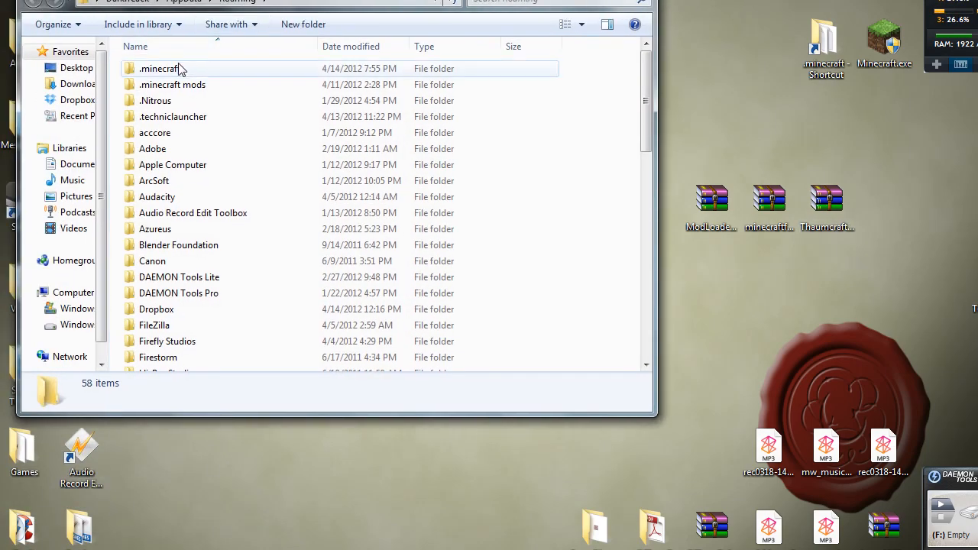
double_click(159, 67)
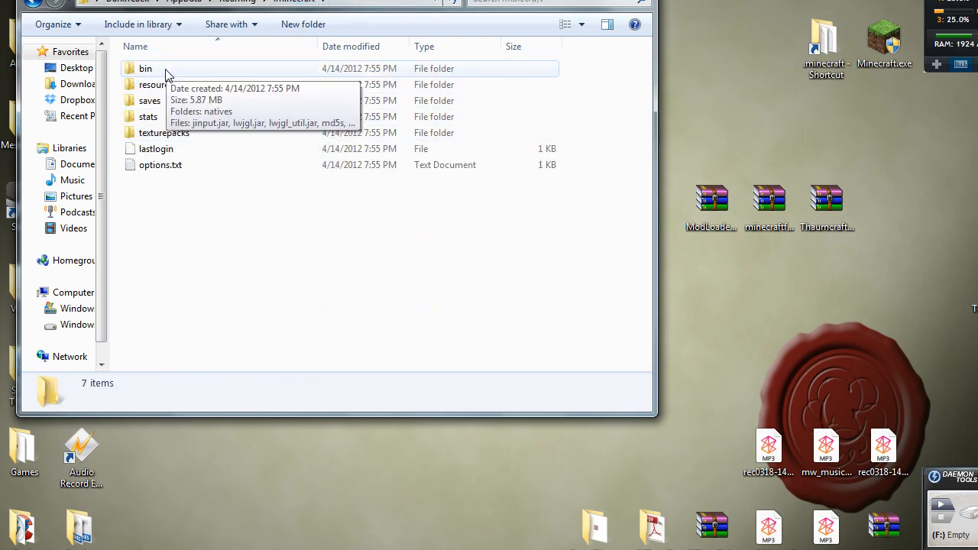
double_click(145, 68)
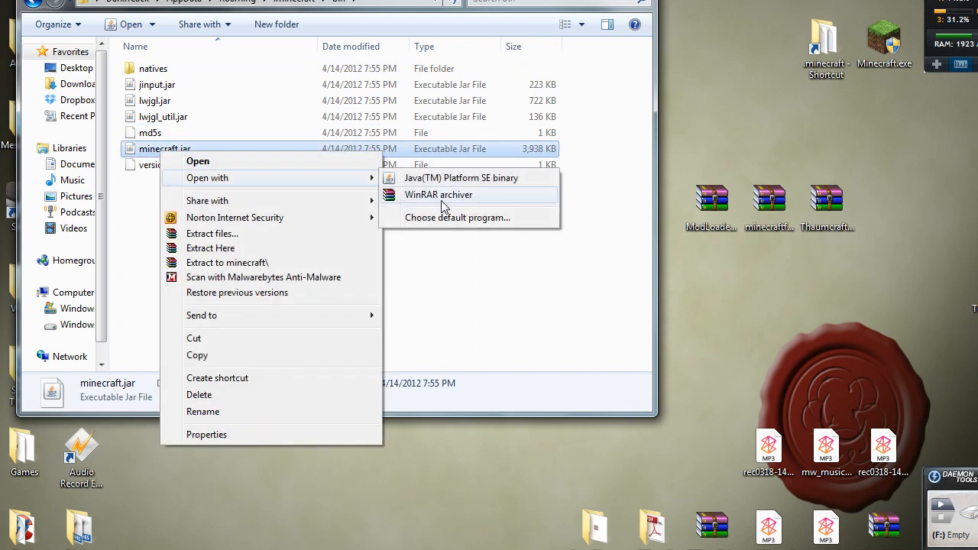
Step: Open minecraft.jar in WinRAR, dismiss the license nag and select META-INF for deletion
left_click(446, 202)
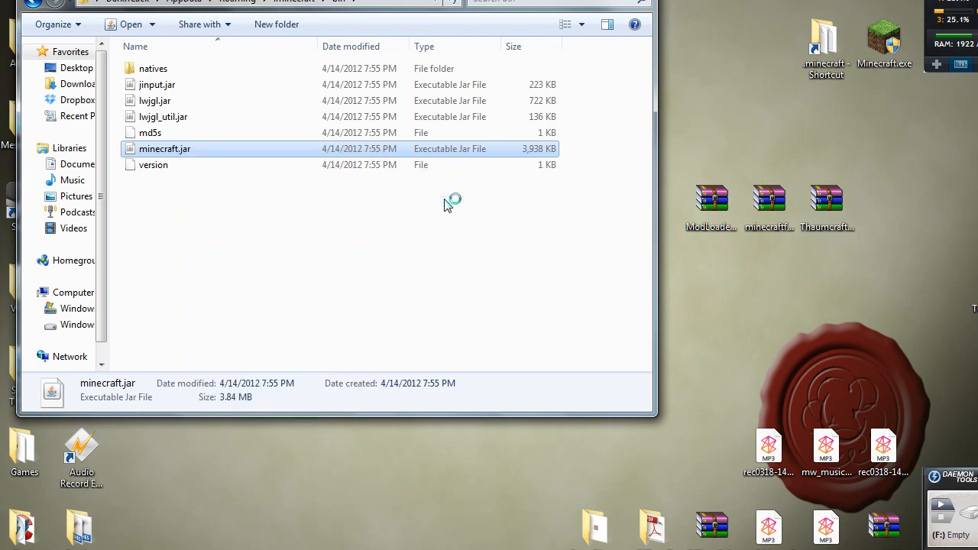
double_click(165, 148)
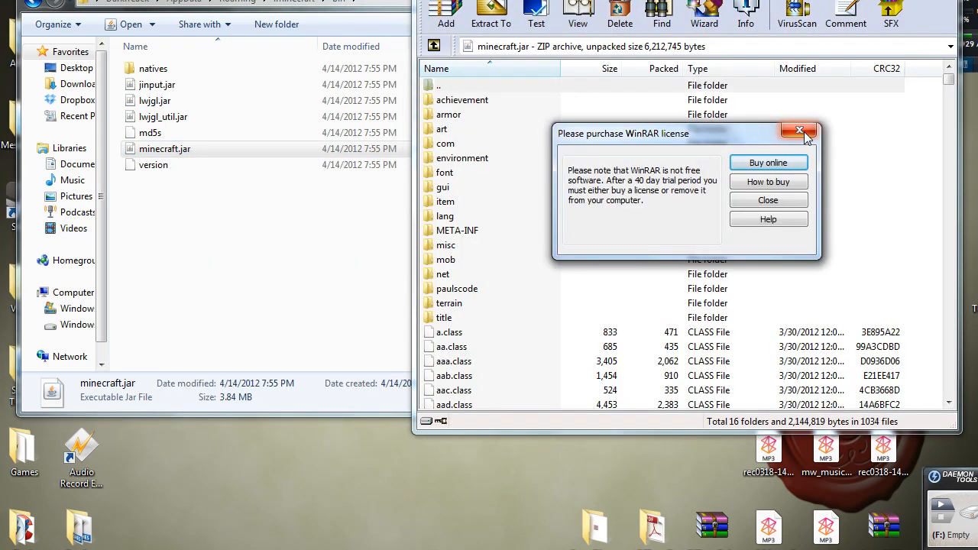
mouse_move(801, 132)
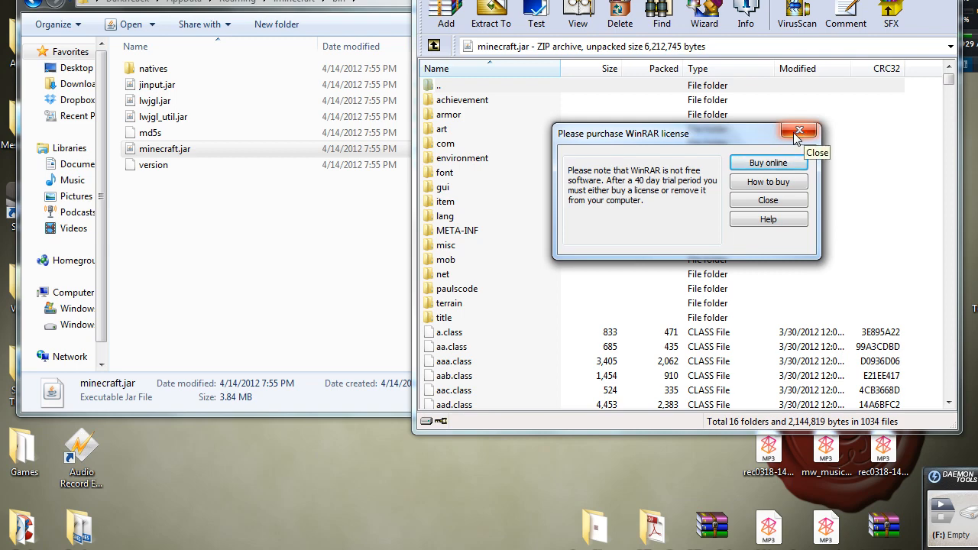
left_click(799, 131)
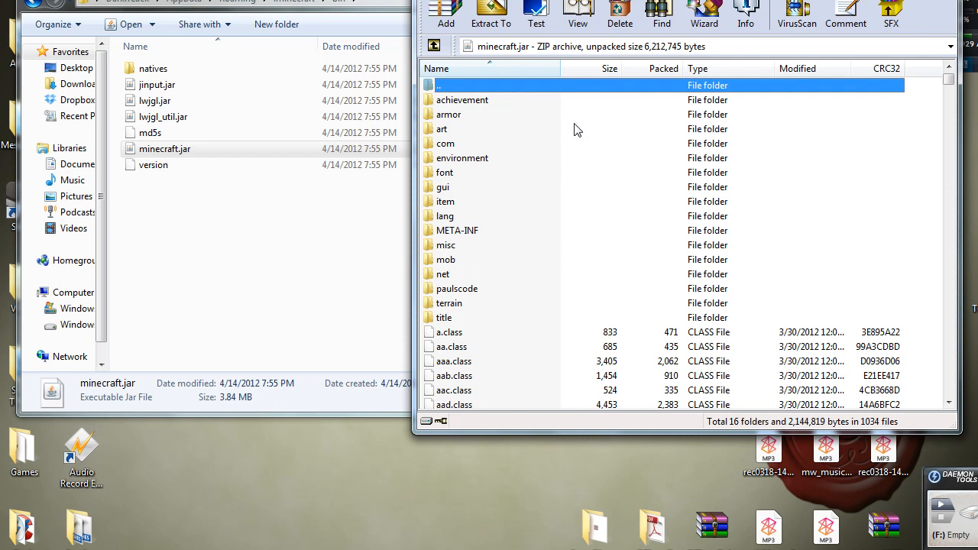
left_click(457, 230)
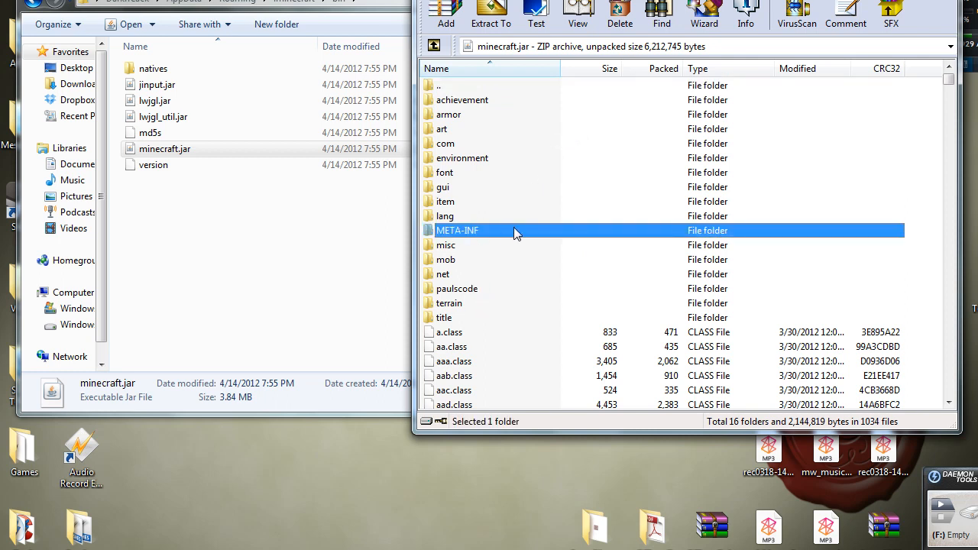
mouse_move(489, 243)
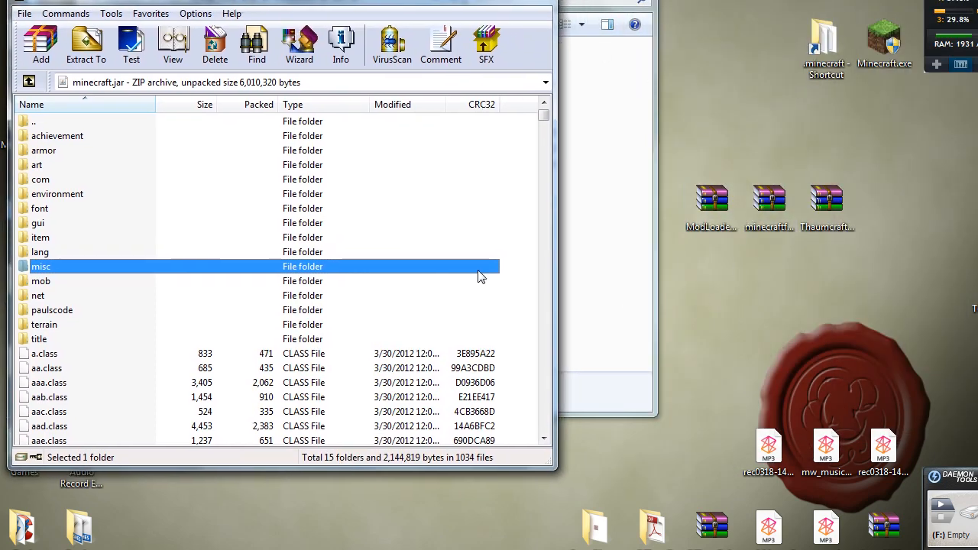
mouse_move(724, 269)
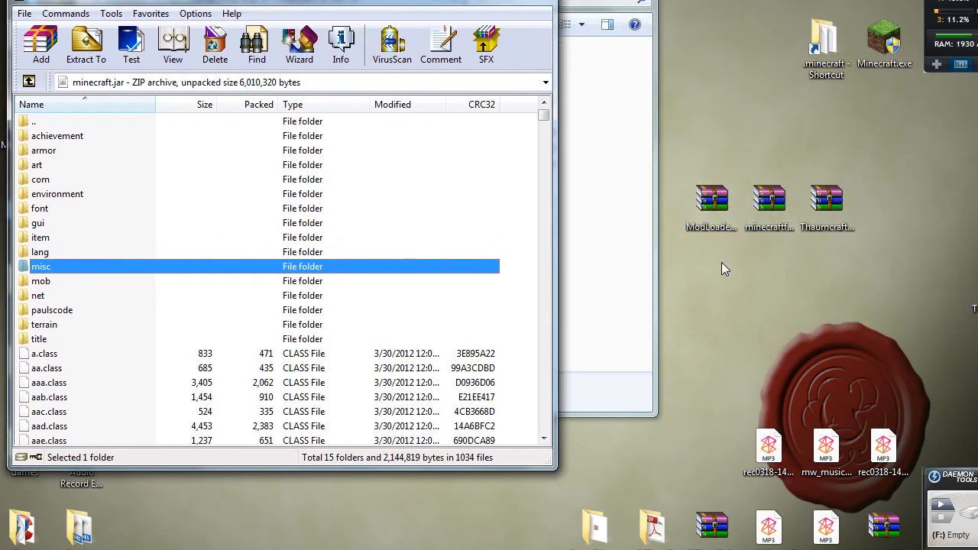
Step: Open the ModLoader zip from the desktop to view its class files
left_click(711, 199)
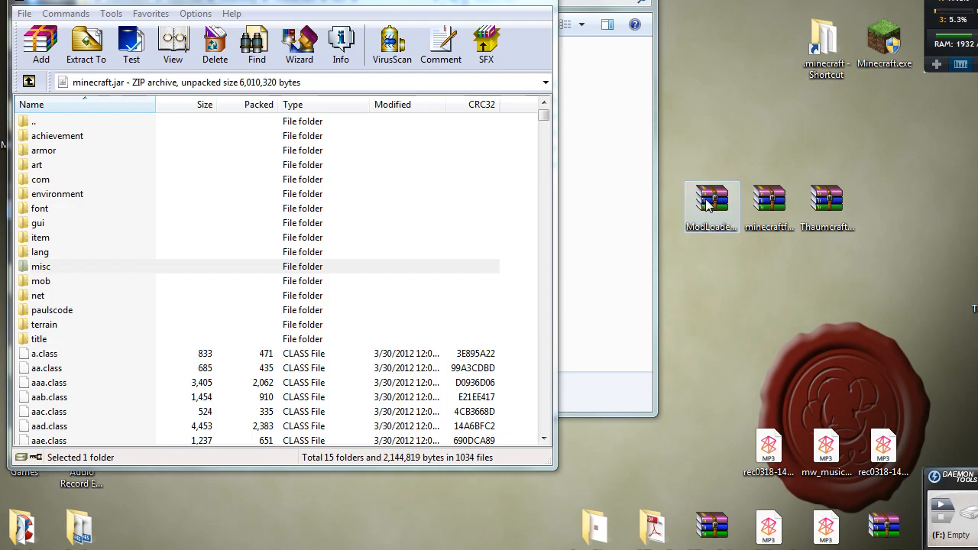
double_click(711, 199)
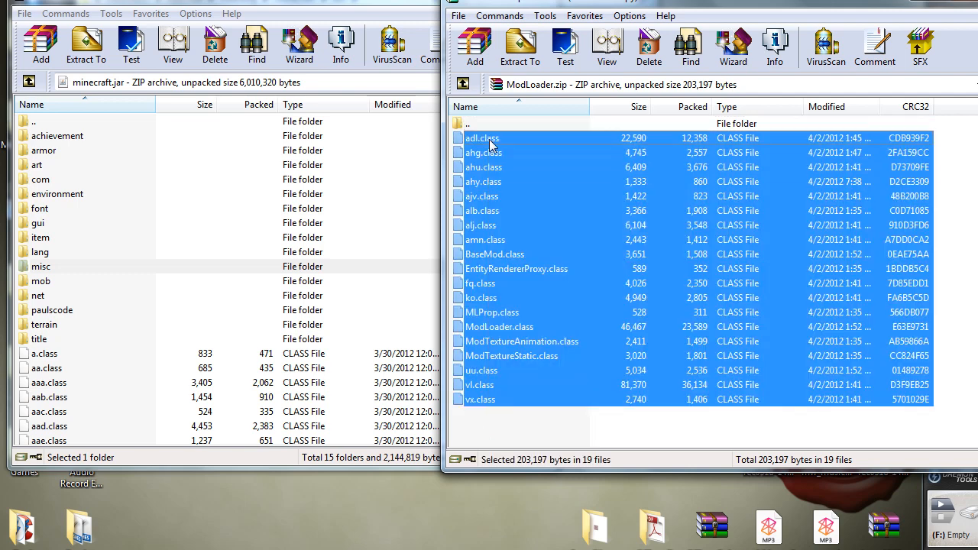
right_click(489, 145)
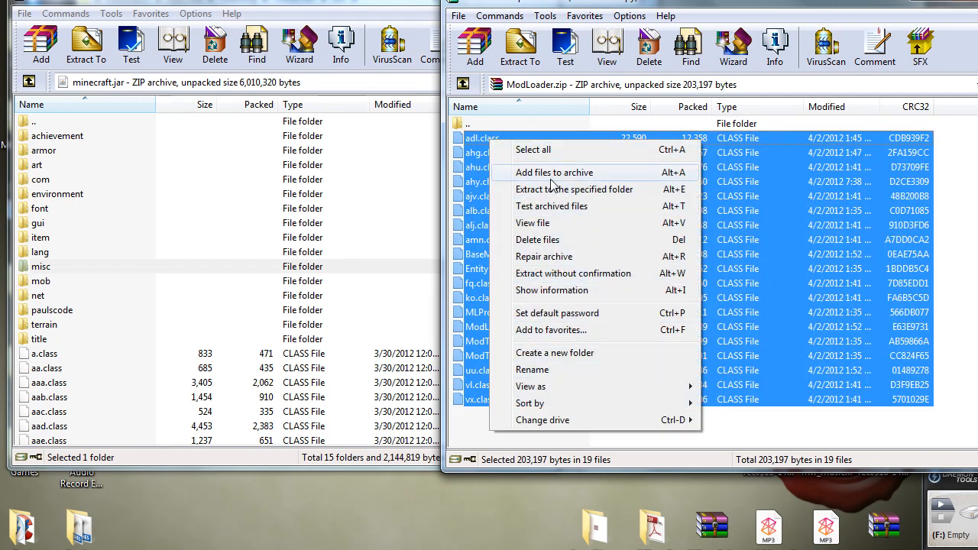
mouse_move(523, 426)
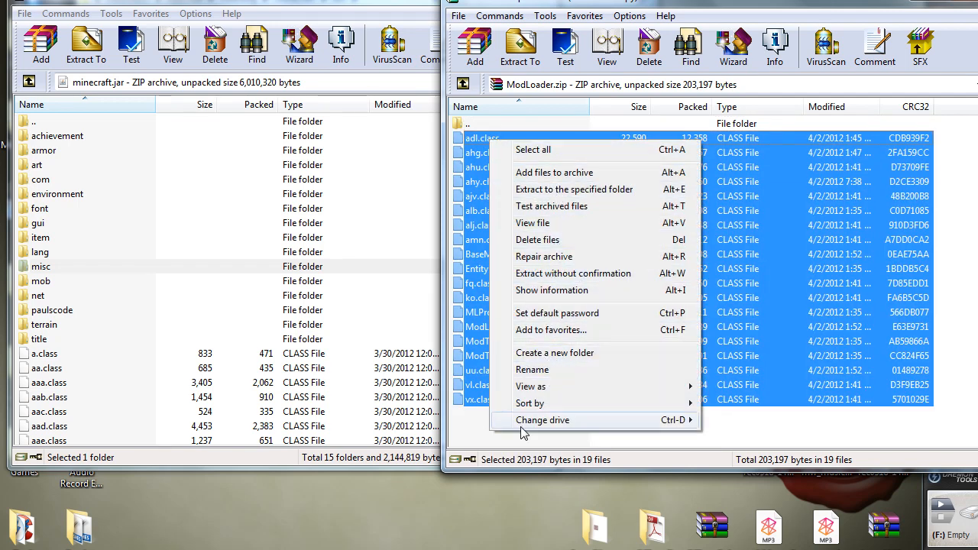
left_click(542, 420)
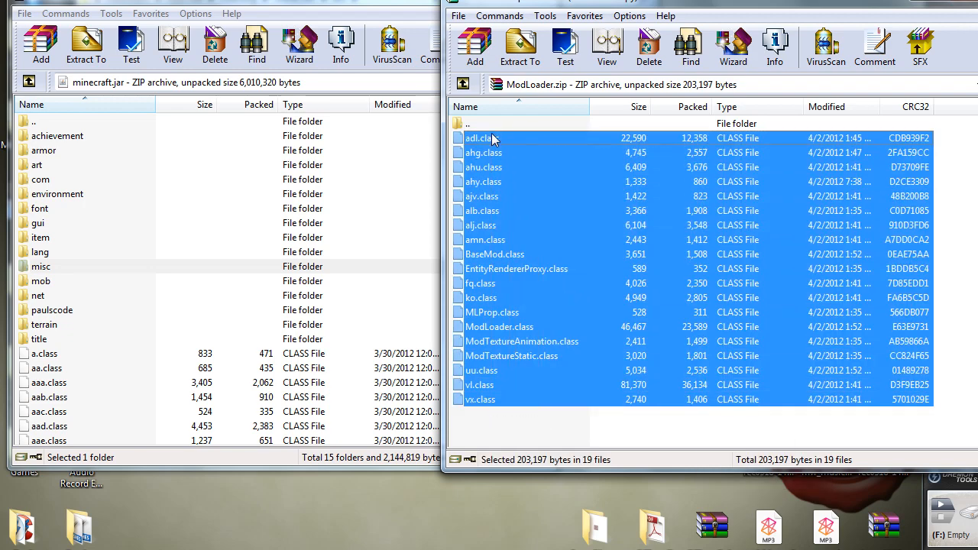
Step: Add the ModLoader files into minecraft.jar, confirming the archive parameters dialog
left_click(49, 411)
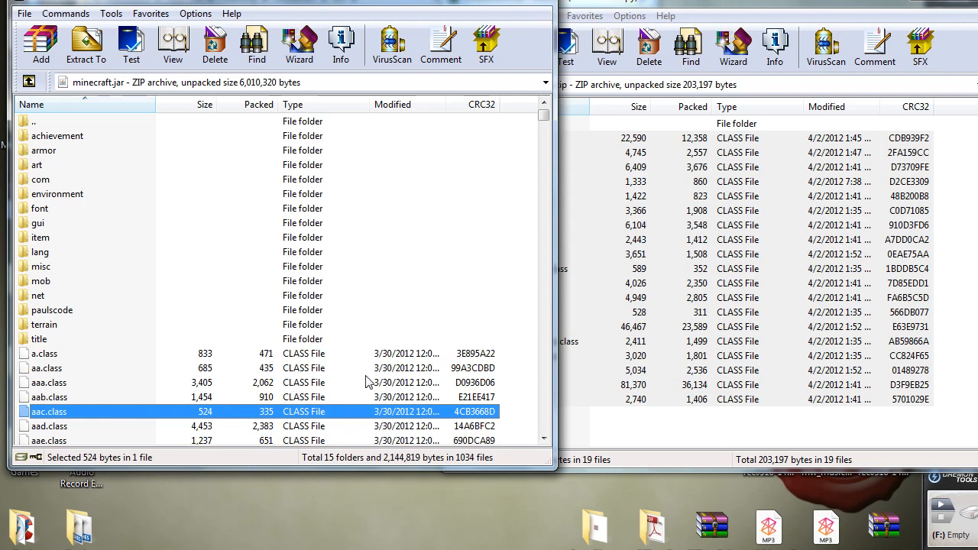
left_click(39, 44)
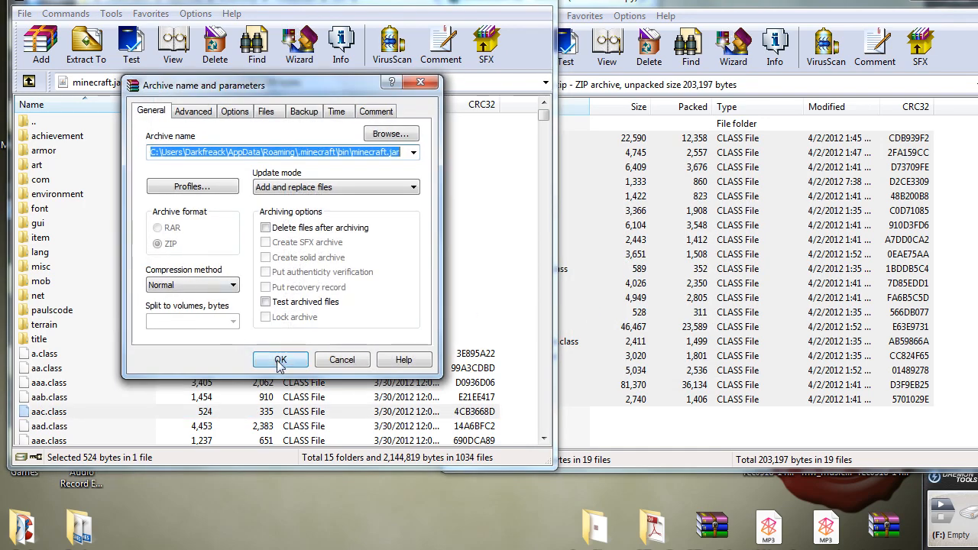
left_click(281, 361)
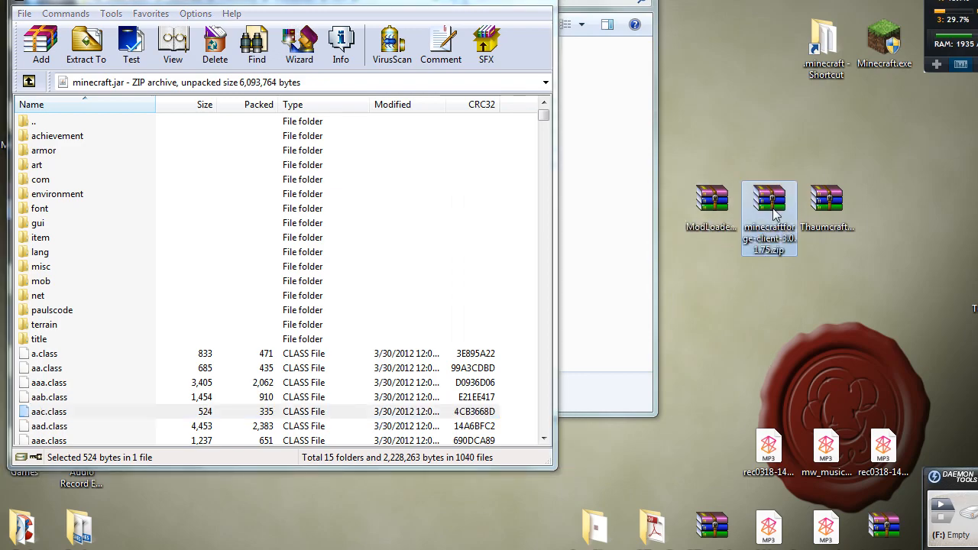
Step: Select all files in minecraftforge-client-3.0.1.75.zip and add them into minecraft.jar
double_click(768, 200)
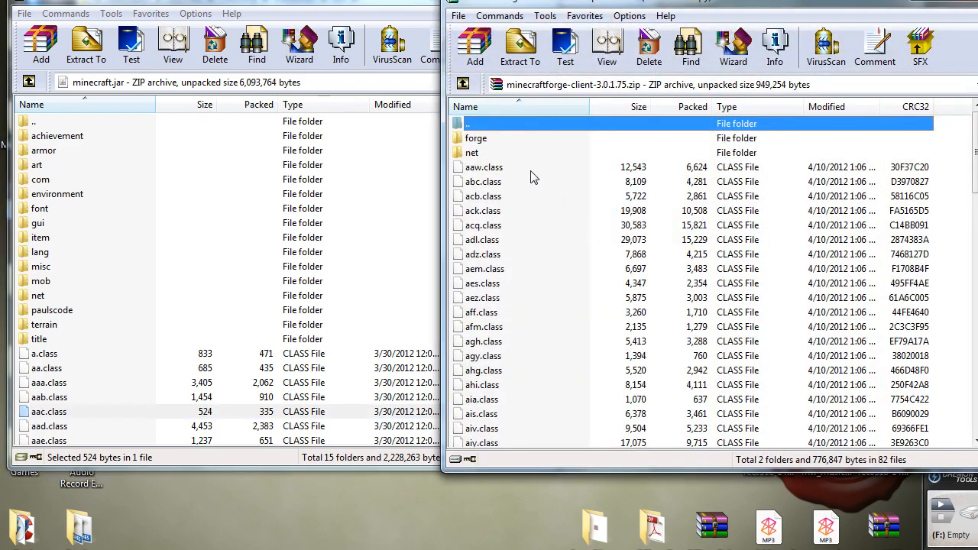
left_click(485, 327)
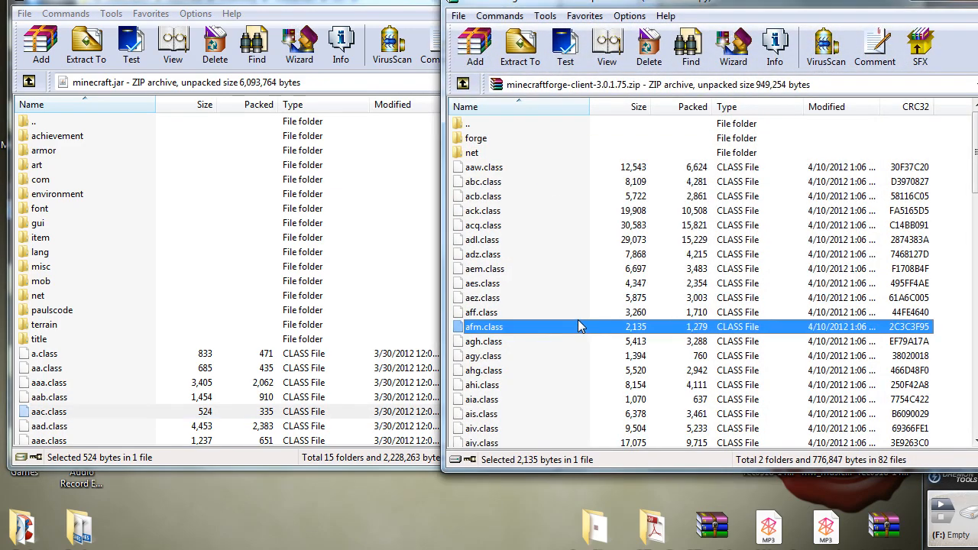
key("ctrl+a")
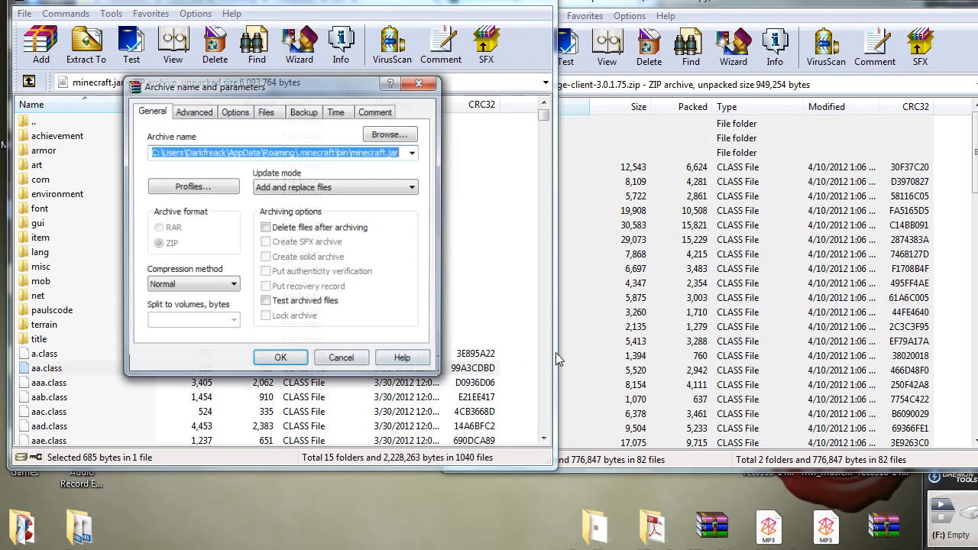
left_click(279, 358)
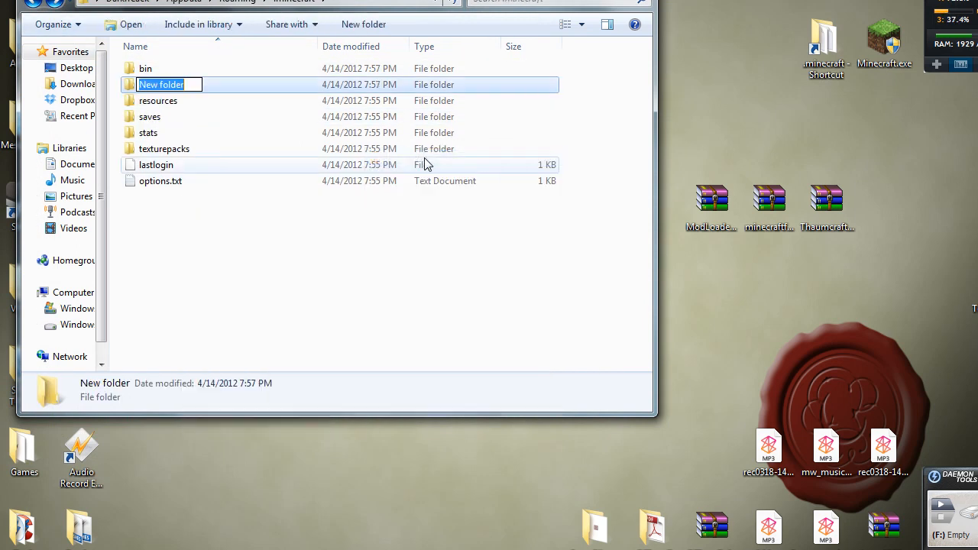
Step: Name the new folder 'mods' inside .minecraft and open it
type("mods")
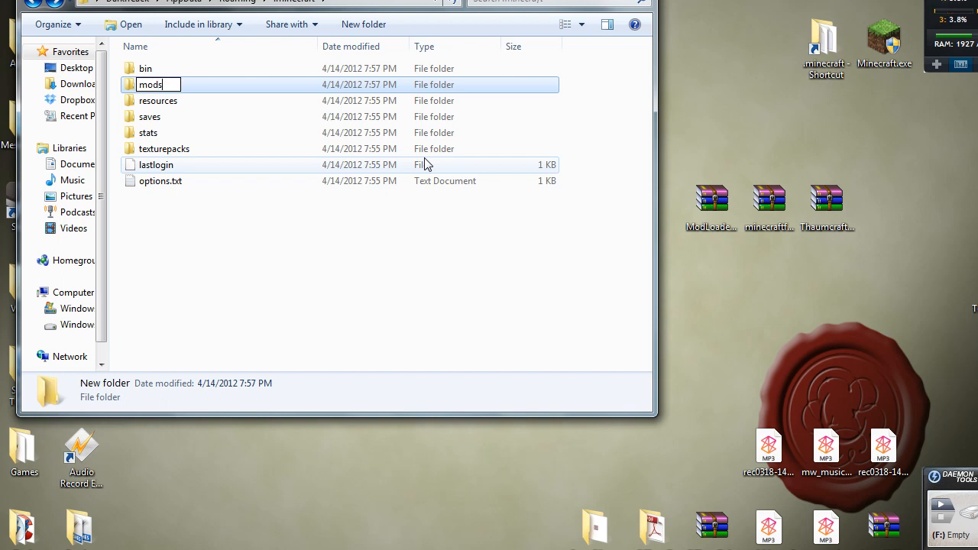
double_click(149, 84)
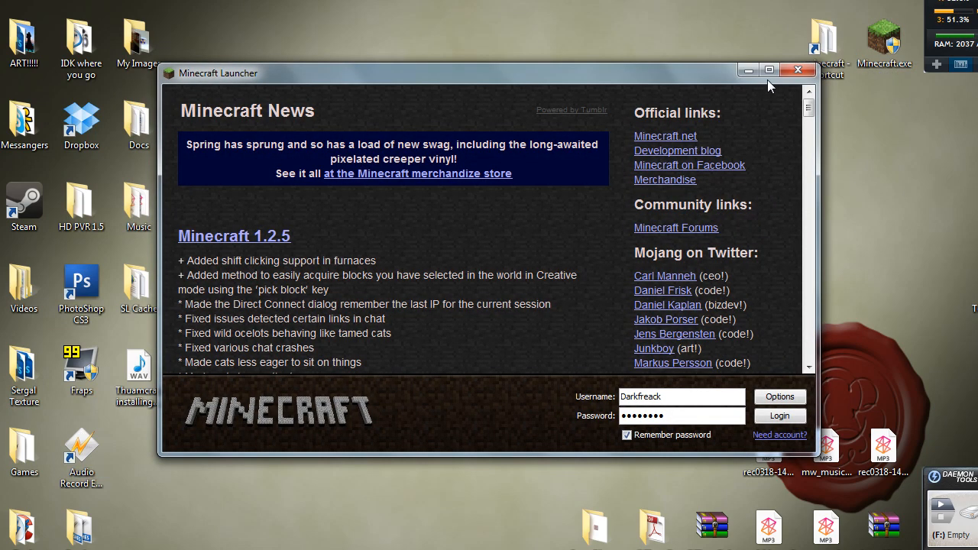
Step: Log in and create a new singleplayer world named 'Thuamcraft'
left_click(779, 416)
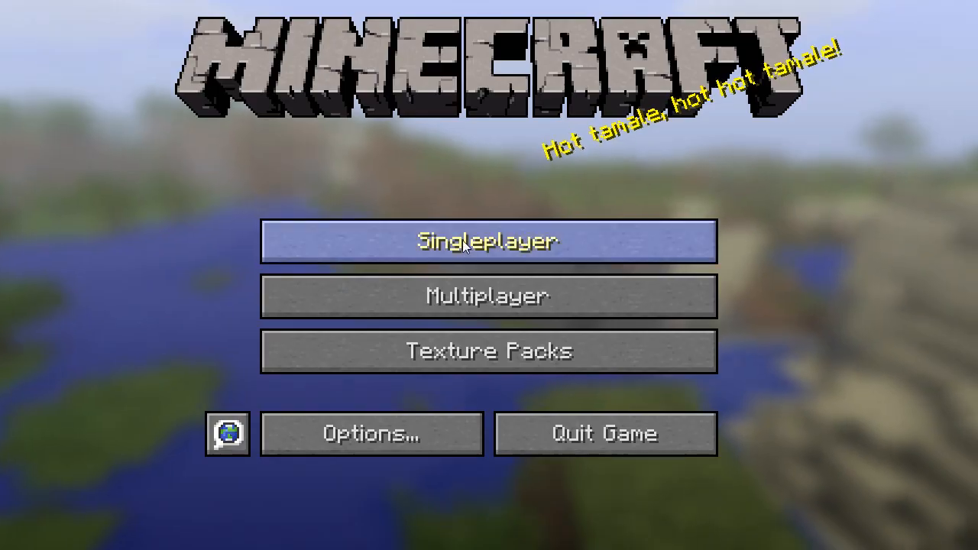
left_click(487, 241)
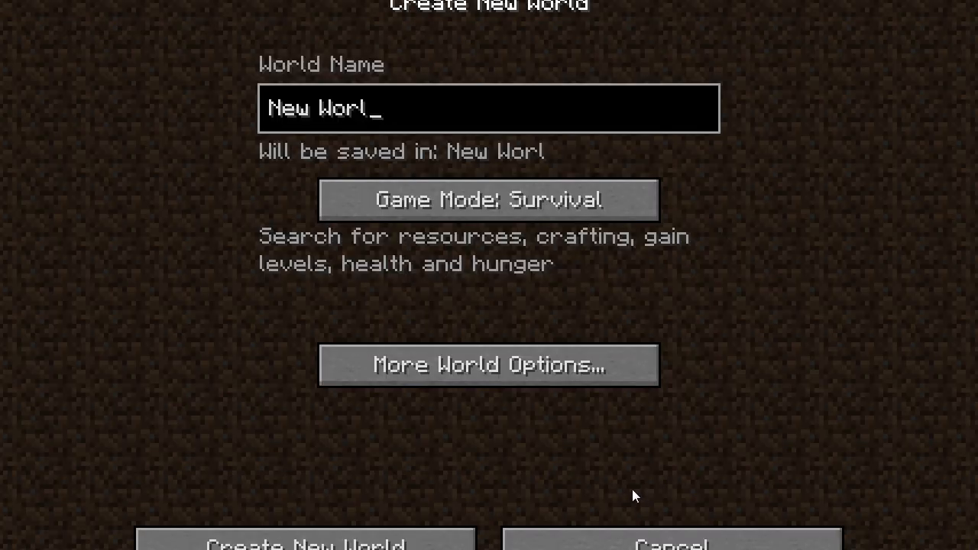
type("Th")
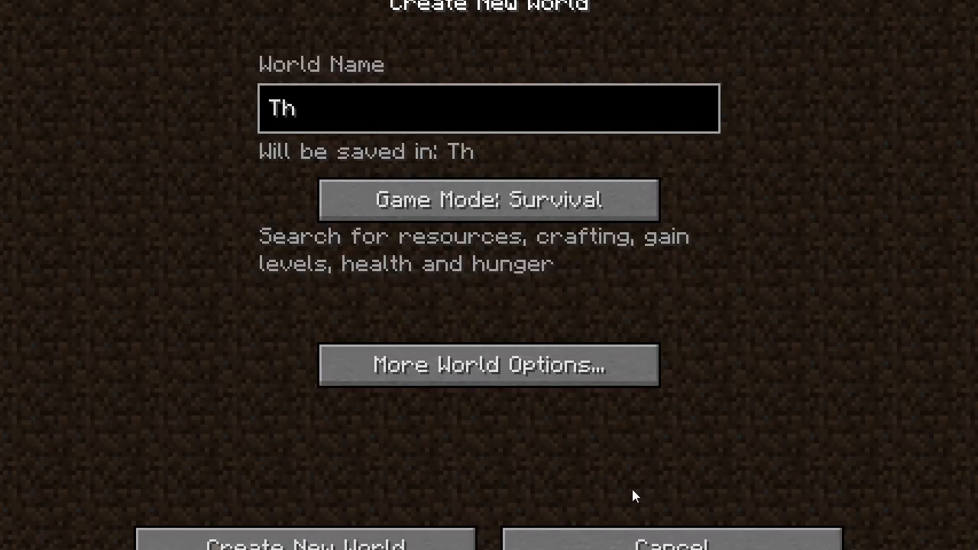
type("uamcraft")
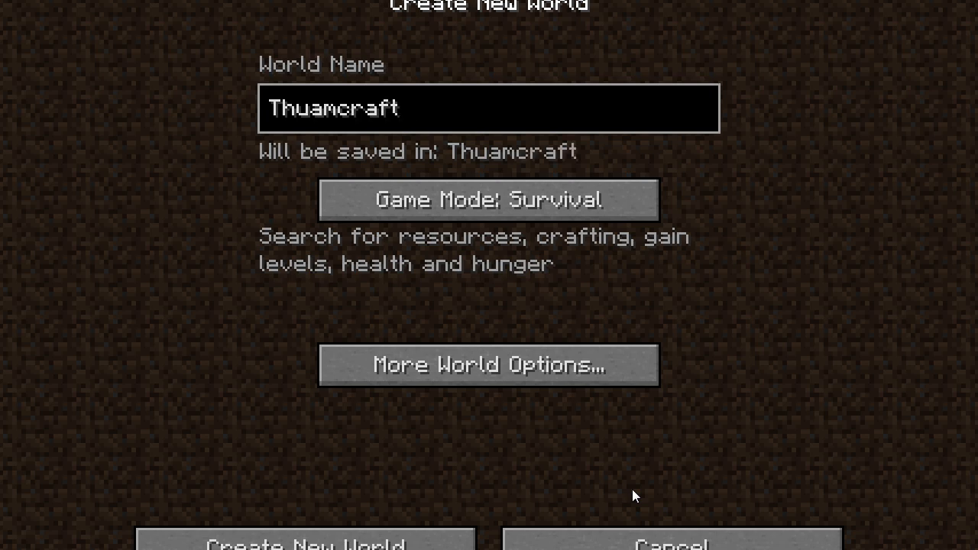
left_click(303, 542)
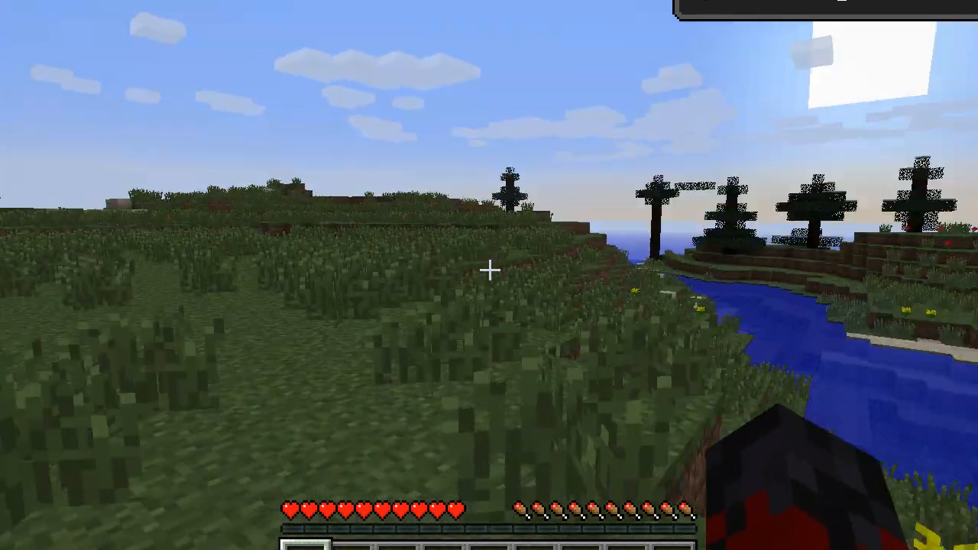
mouse_move(489, 275)
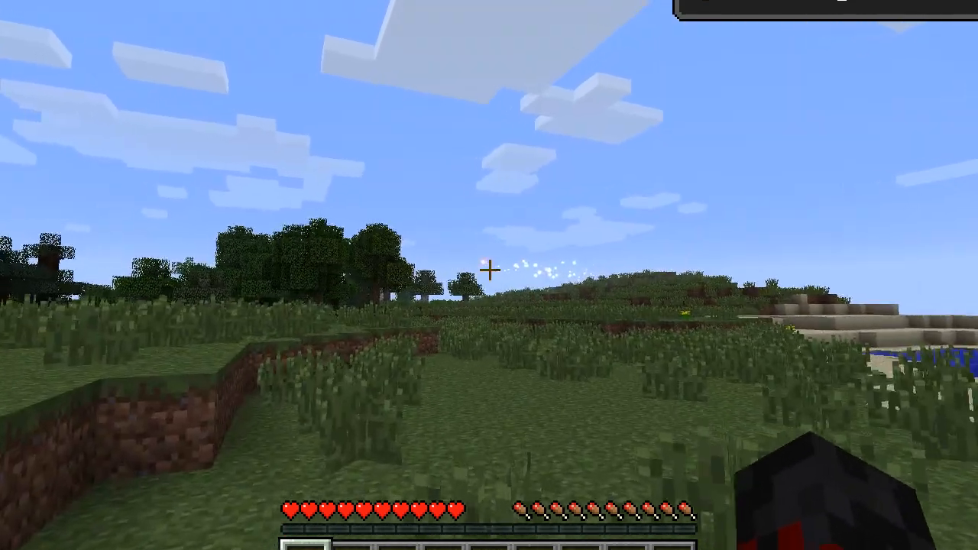
mouse_move(489, 275)
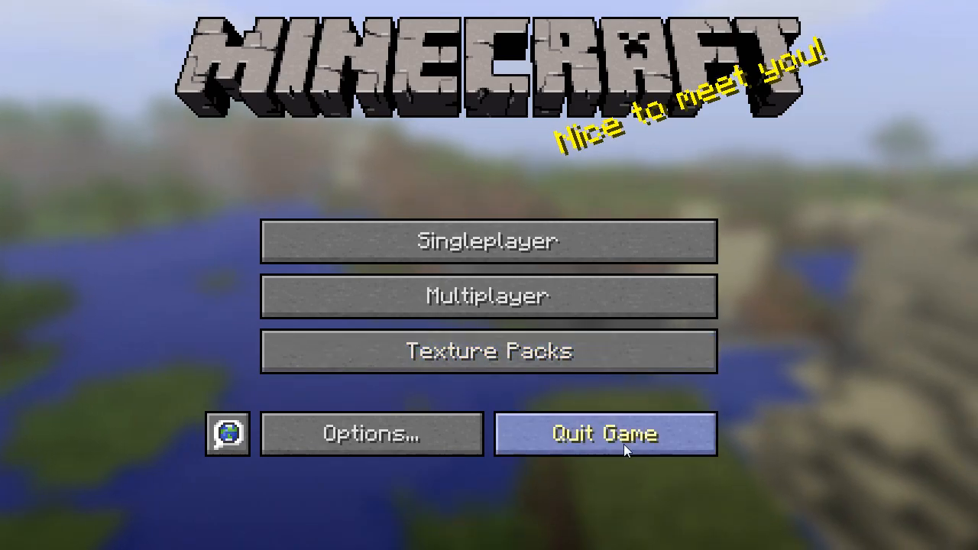
Step: Quit Minecraft from the title screen
left_click(605, 434)
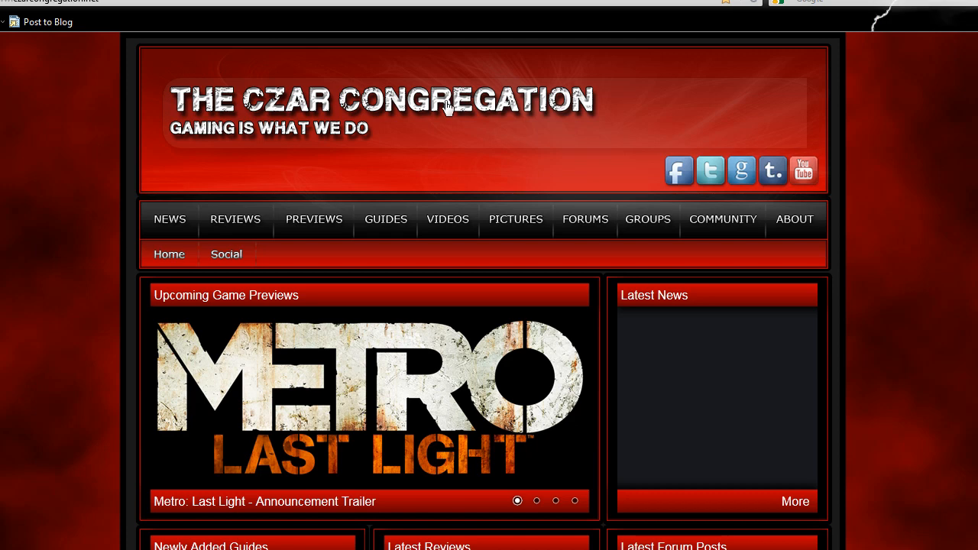
mouse_move(86, 73)
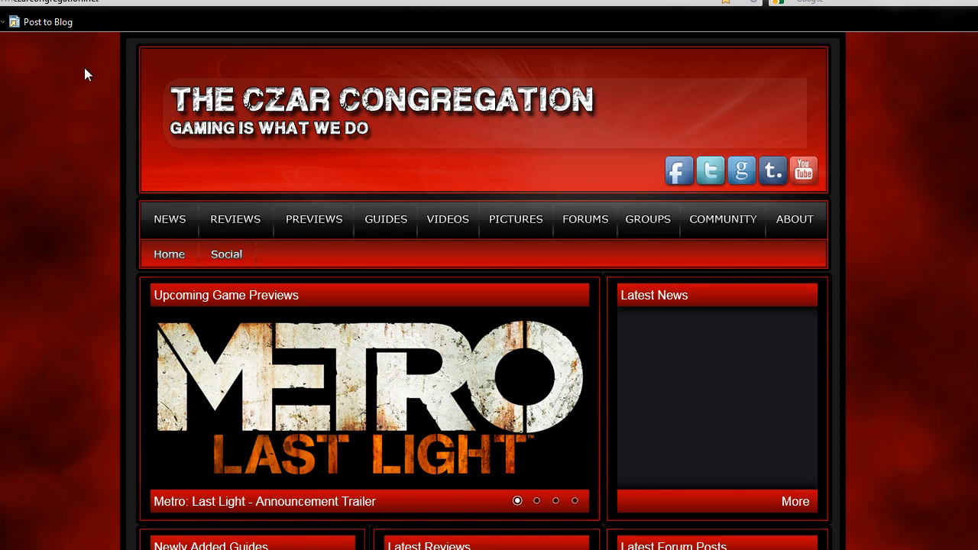
mouse_move(660, 196)
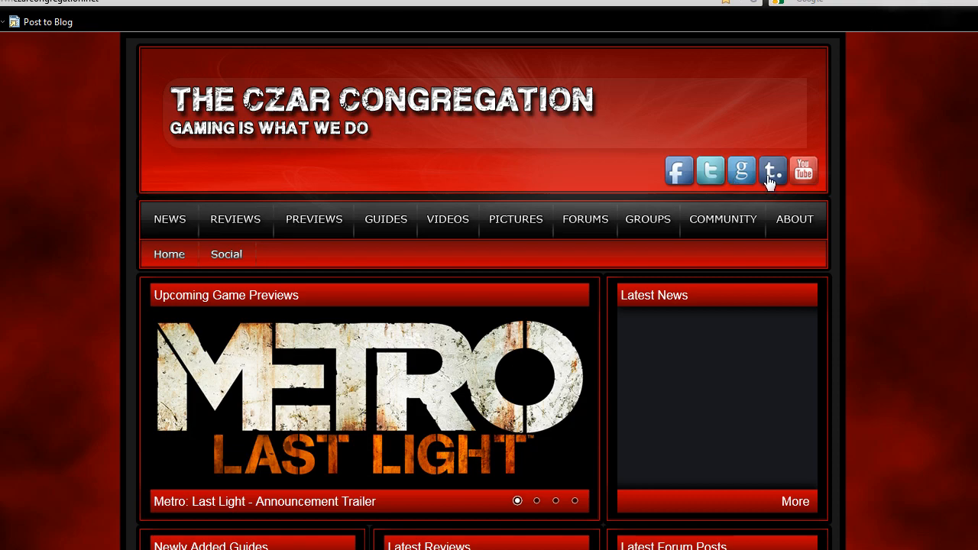
mouse_move(556, 229)
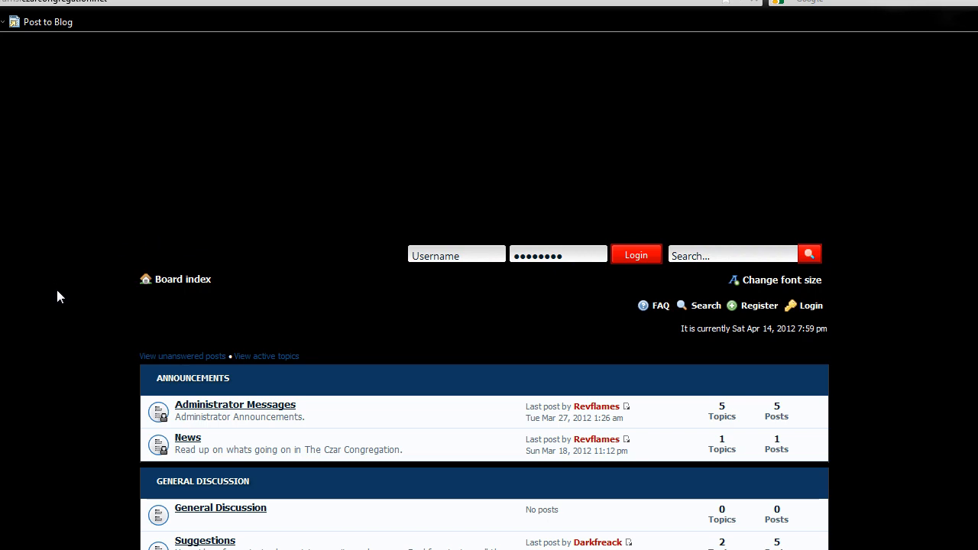
Step: Scroll down through the forum board index sections
scroll("down", 3)
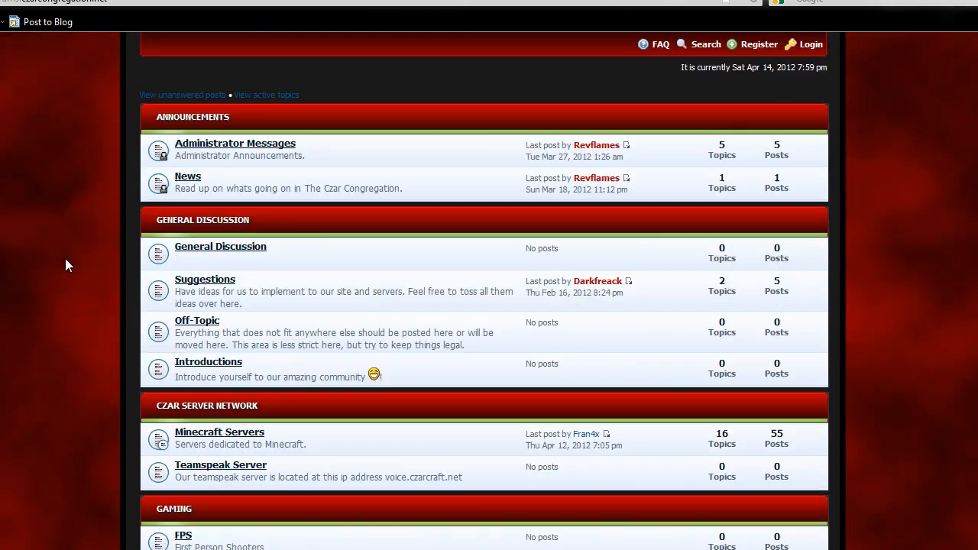
scroll("down", 3)
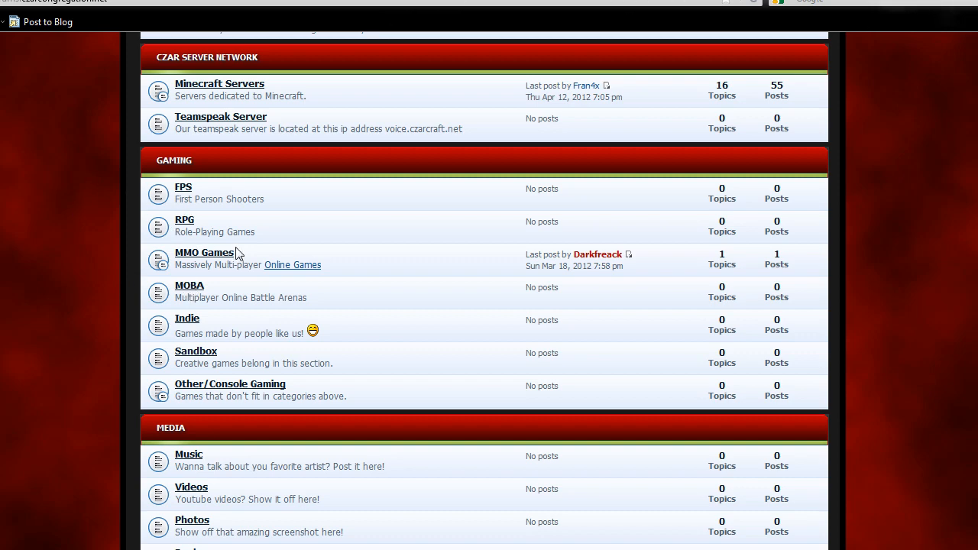
scroll("down", 3)
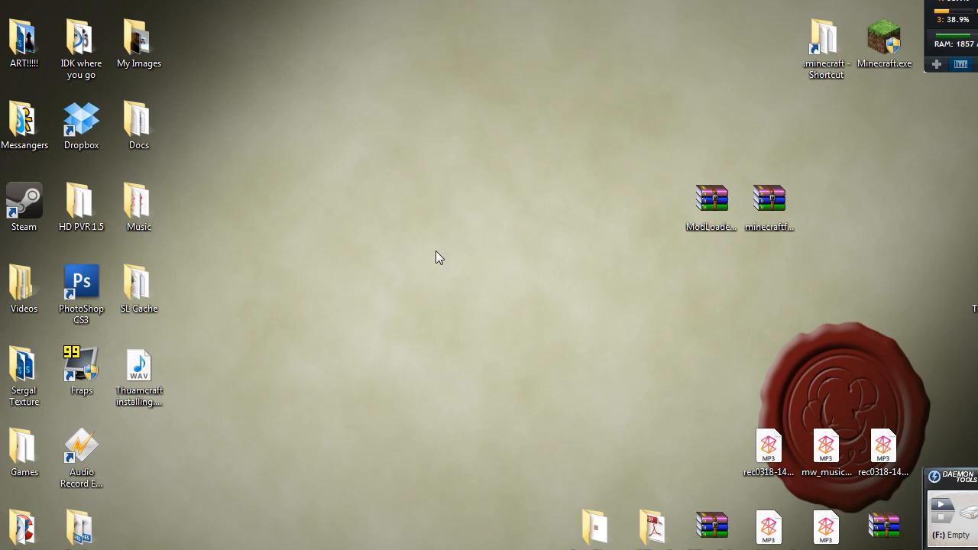
mouse_move(296, 351)
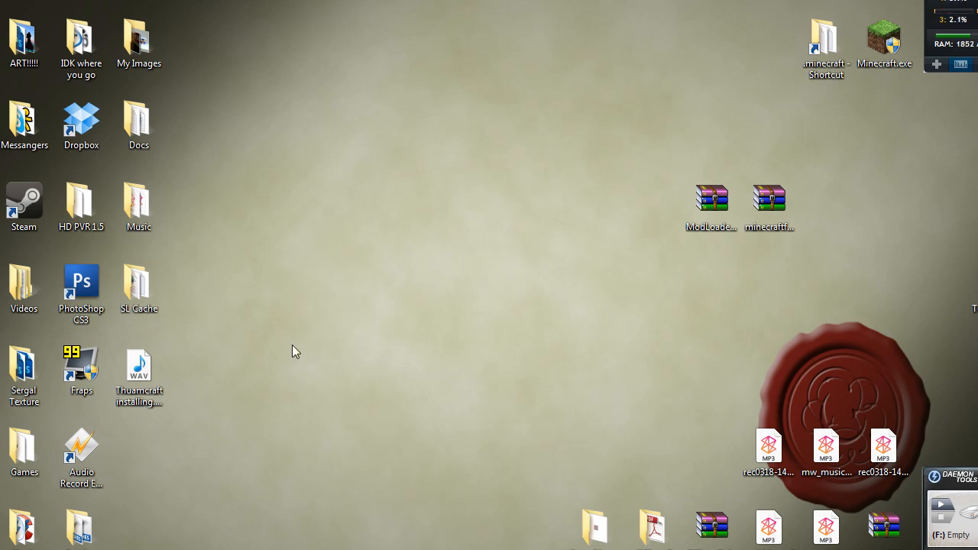